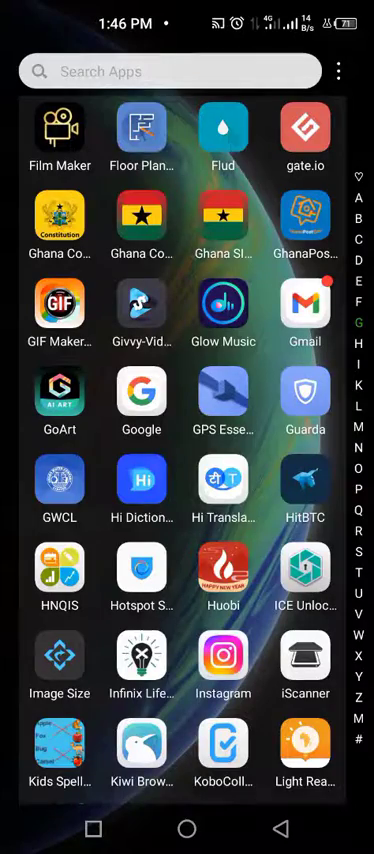
Launch GPS Essentials from the home screen, view Satellites, and show the side navigation menu
scroll(up, 3)
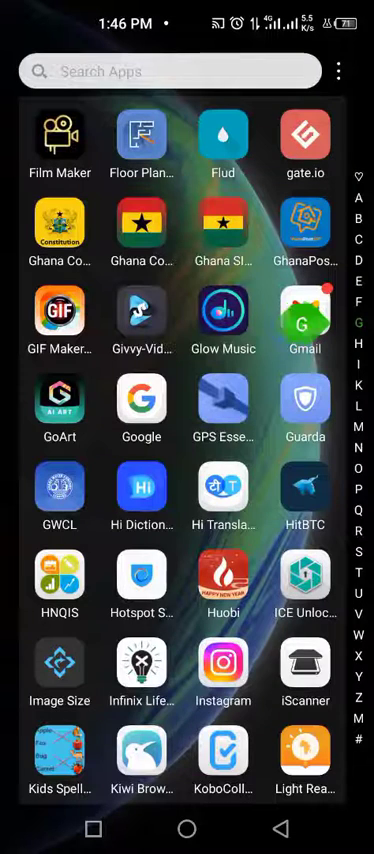
click(223, 405)
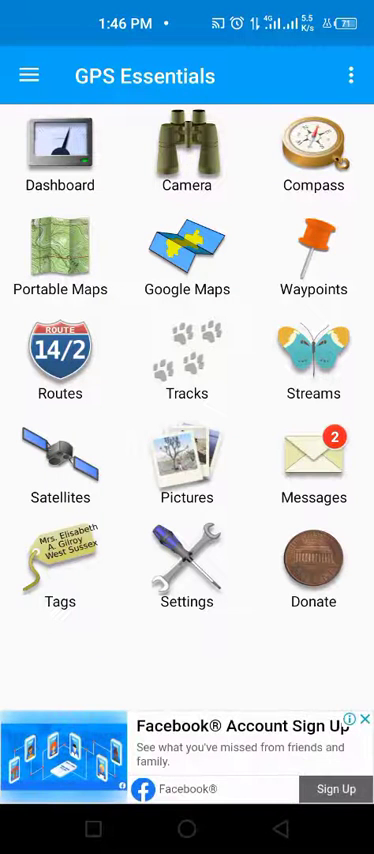
click(61, 464)
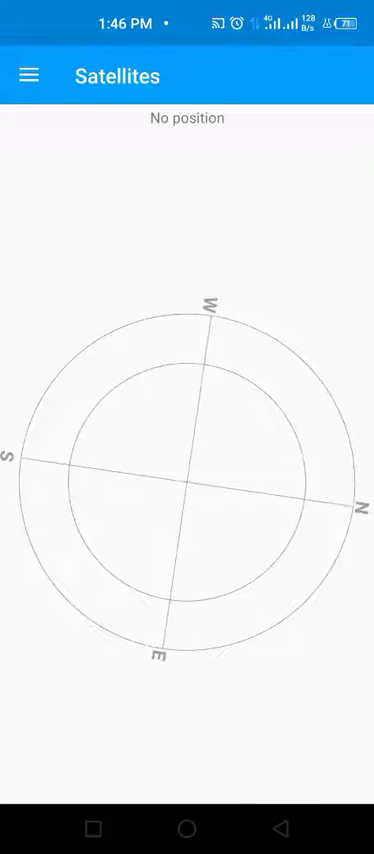
click(27, 75)
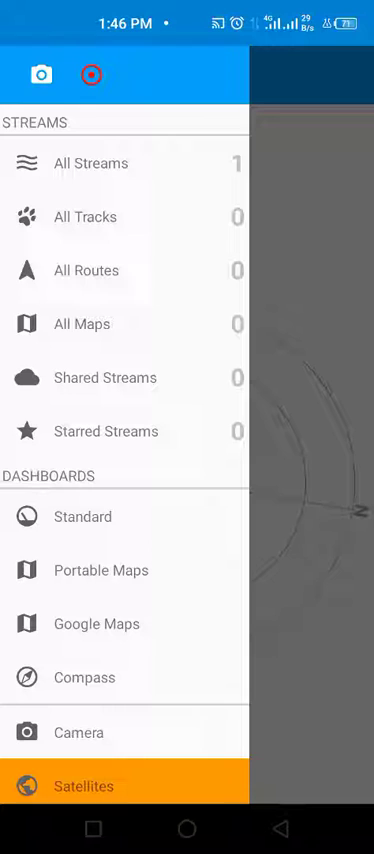
Re-enter Satellites from the drawer and accept the background-locations explanation to allow location access
click(83, 785)
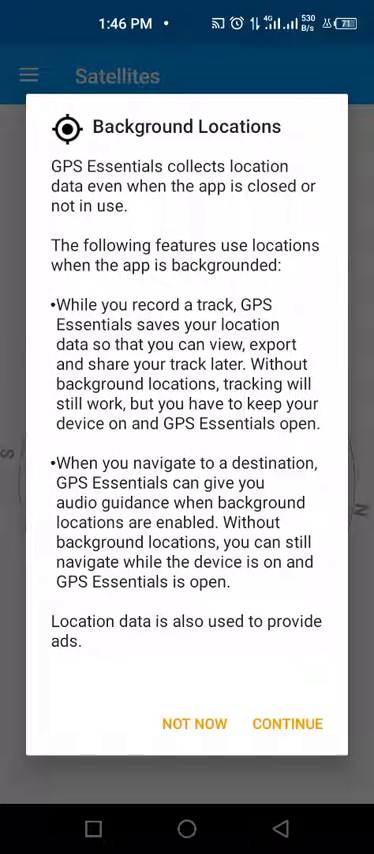
click(287, 723)
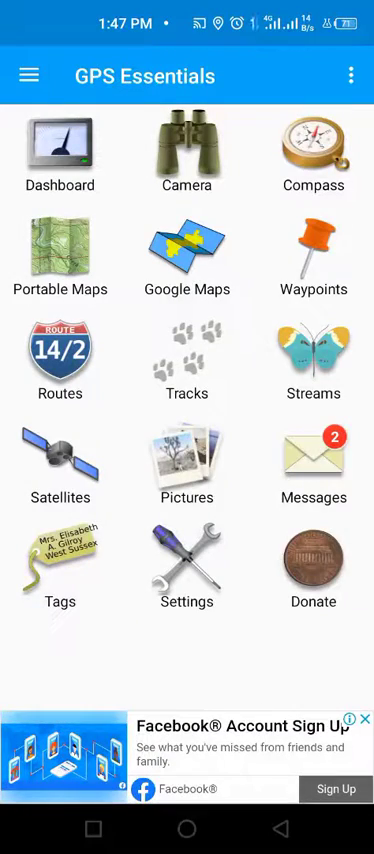
Add a new waypoint named 'Mmk' at the current position in the Waypoints list
click(313, 255)
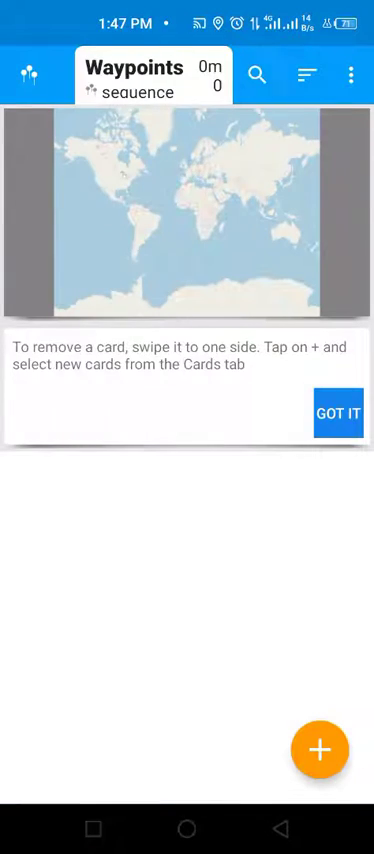
click(319, 749)
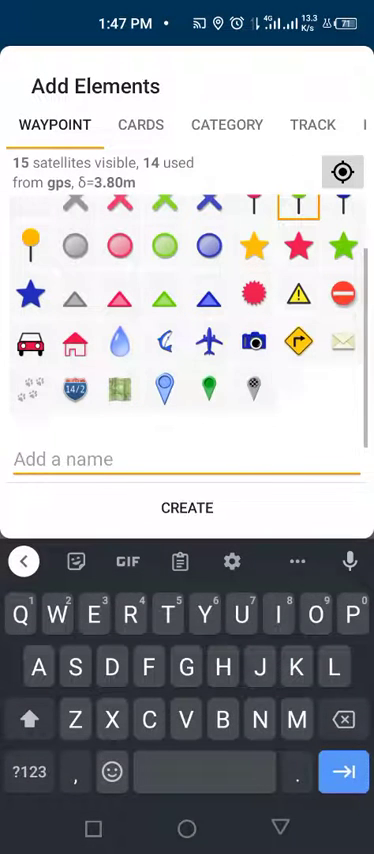
text(Mm)
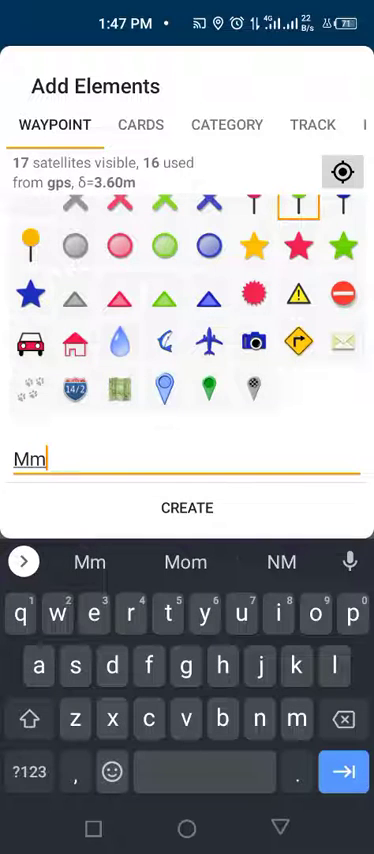
text(k)
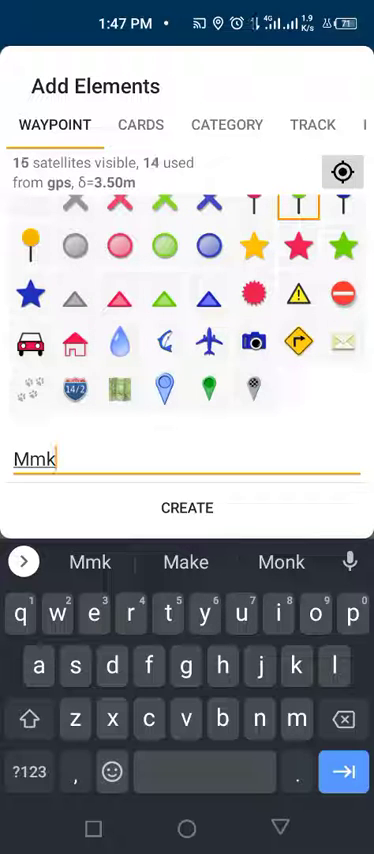
click(187, 507)
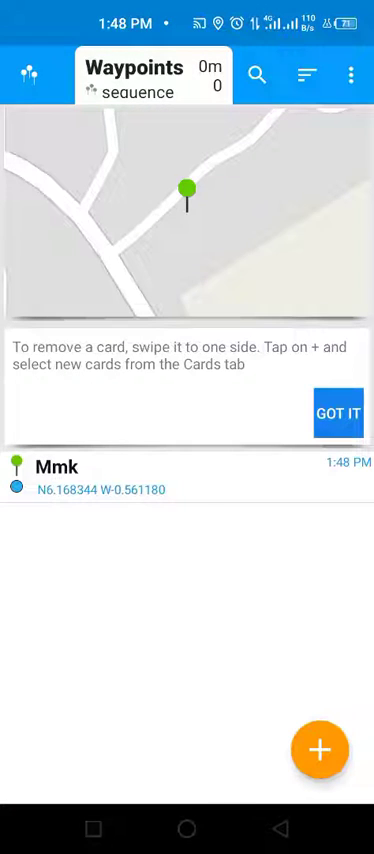